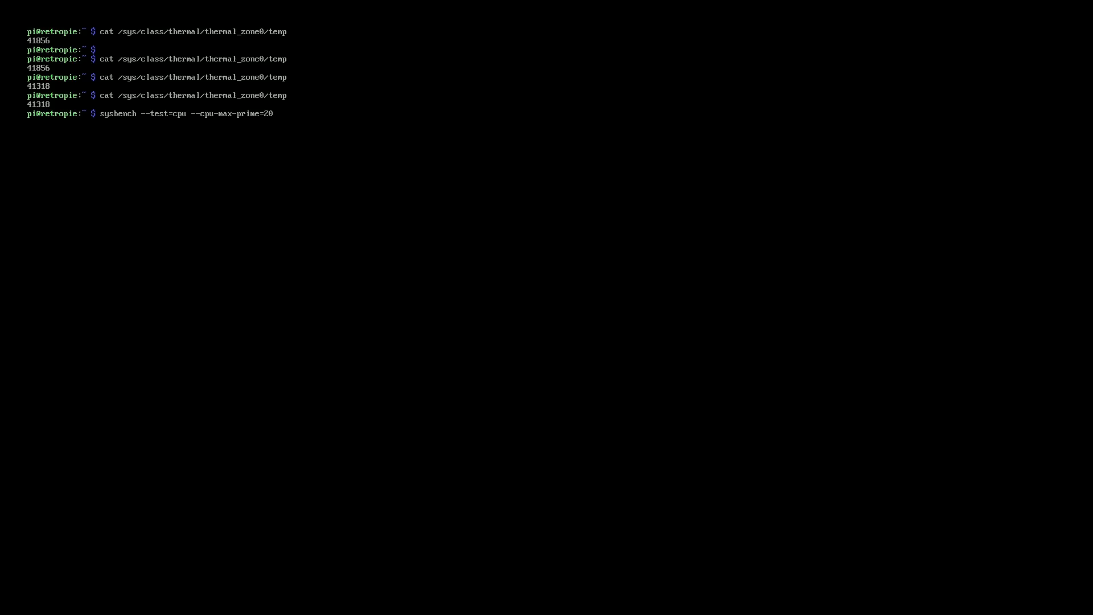
# Run sysbench CPU test with max prime 20000 on 4 threads, then read the temperature twice
pyautogui.write('000 --num-thr')
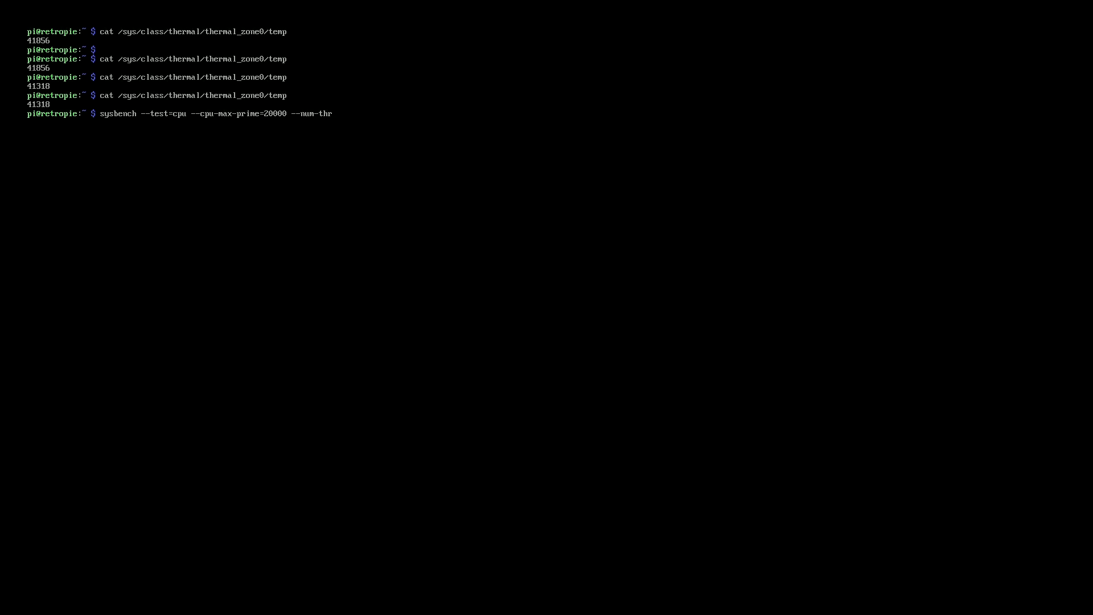
pyautogui.write('eads=4 run')
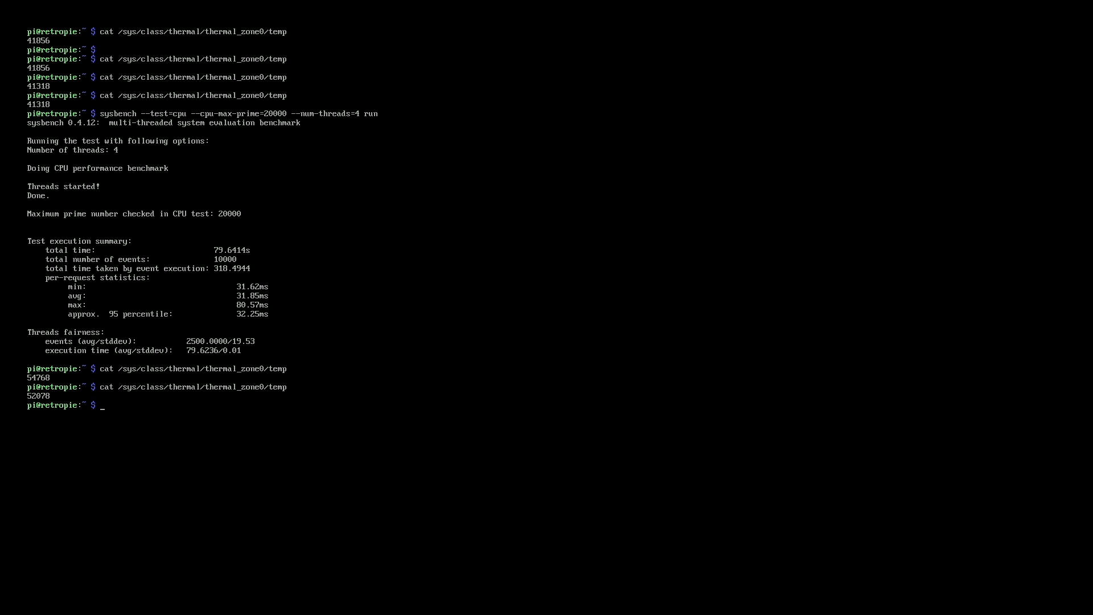
# Rerun cat thermal_zone0/temp repeatedly, watching the CPU cool from 51540 to 47236
pyautogui.press('Return')
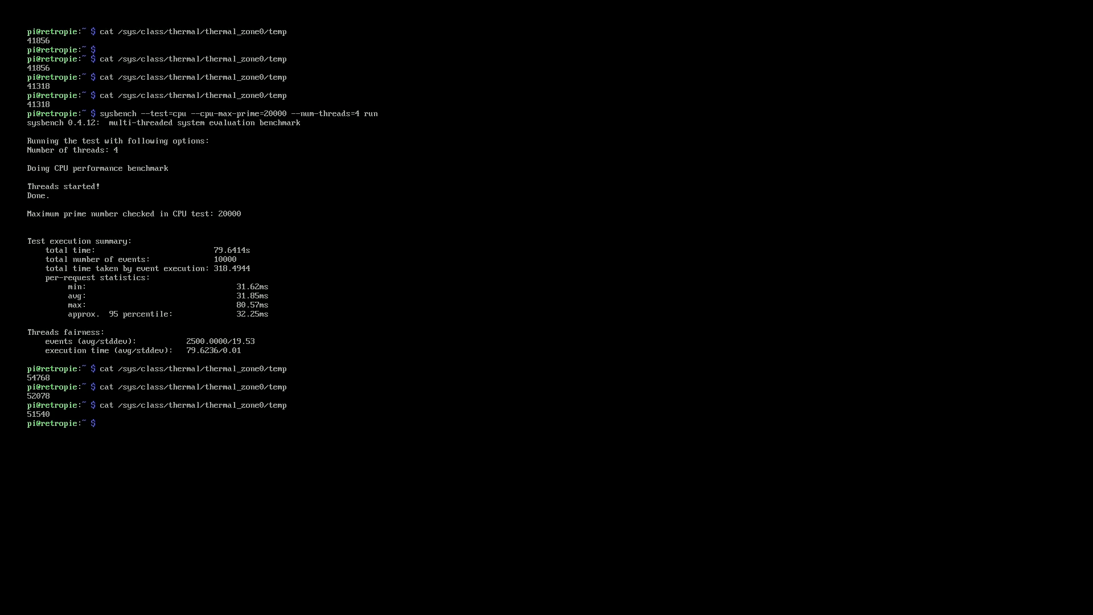
pyautogui.press('Return')
pyautogui.write('cat /sys/class/thermal/thermal_zone0/temp')
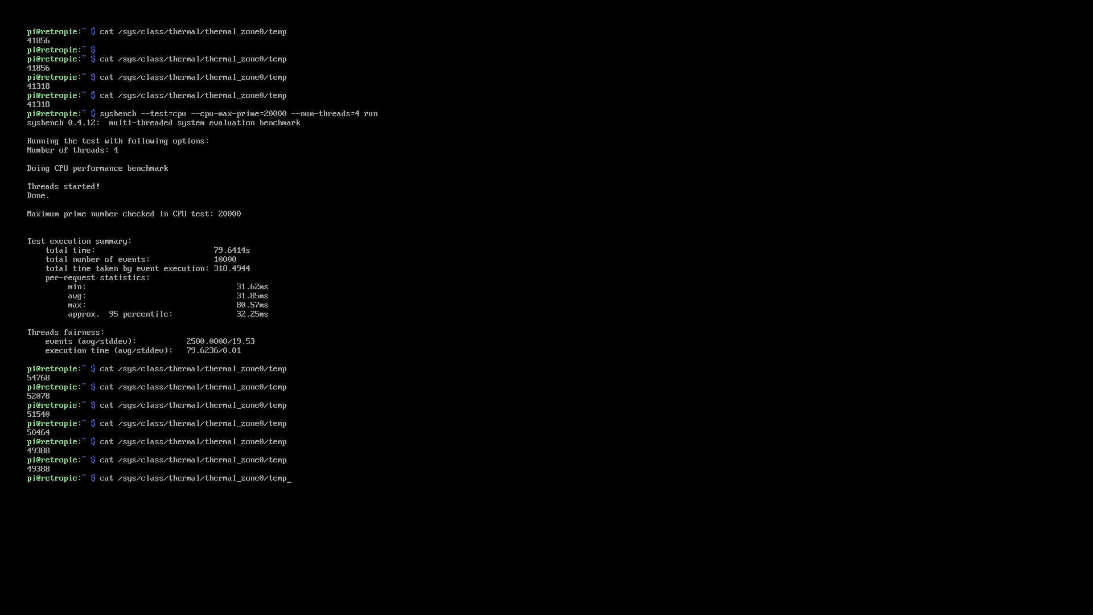
pyautogui.press('Return')
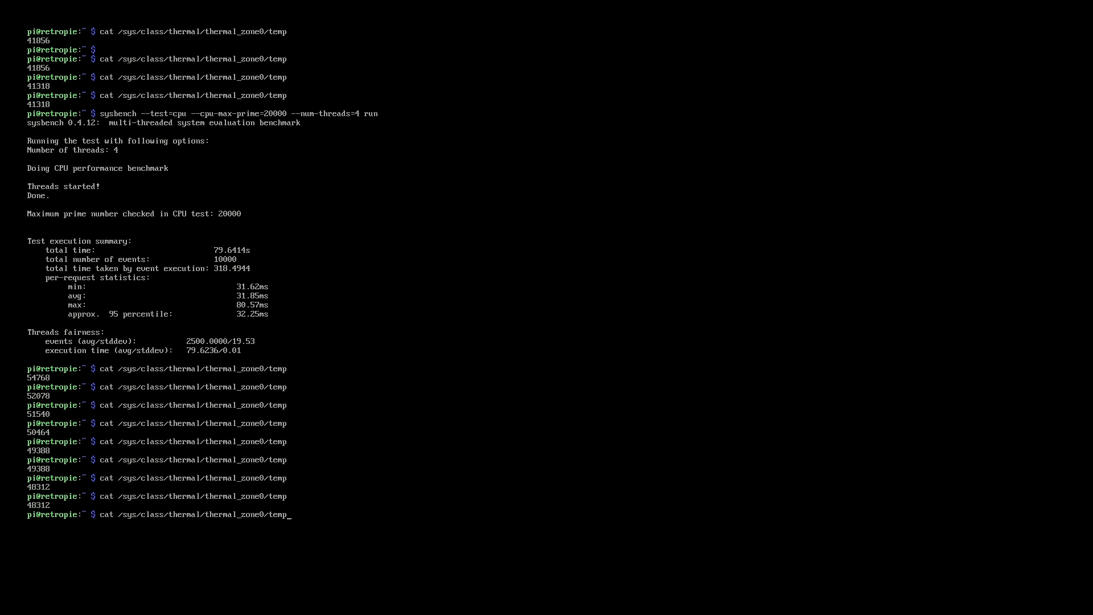
pyautogui.press('Return')
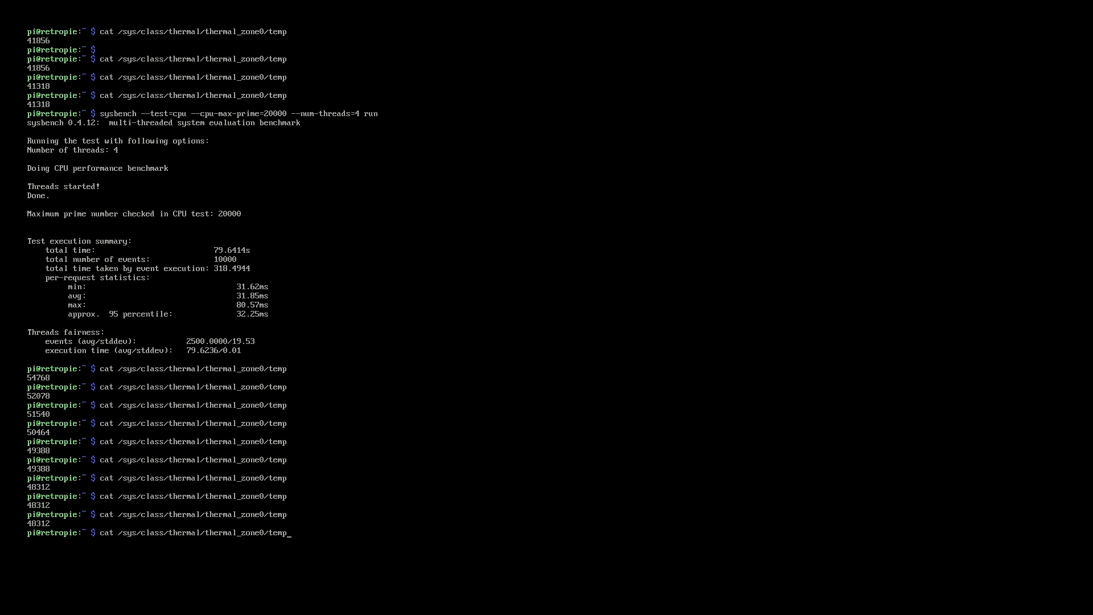
pyautogui.press('Return')
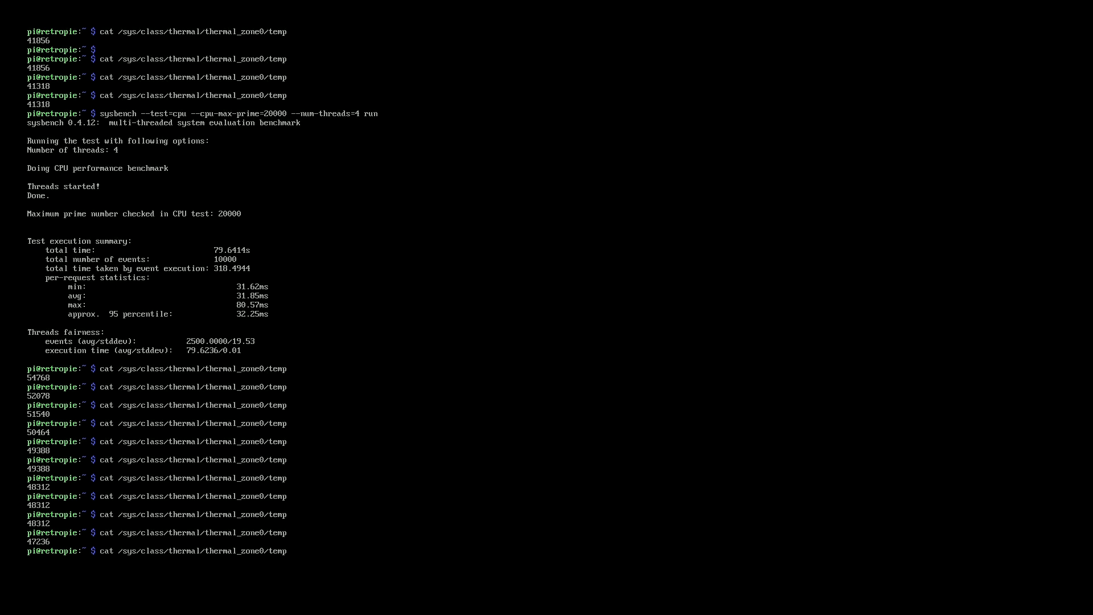
pyautogui.press('Return')
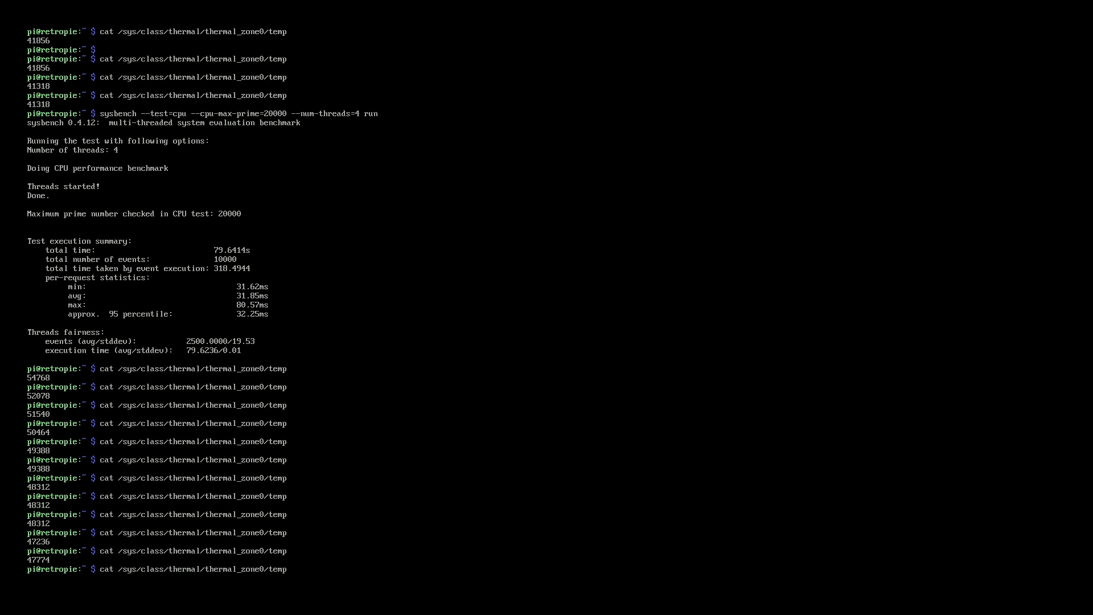
pyautogui.scroll(-3)
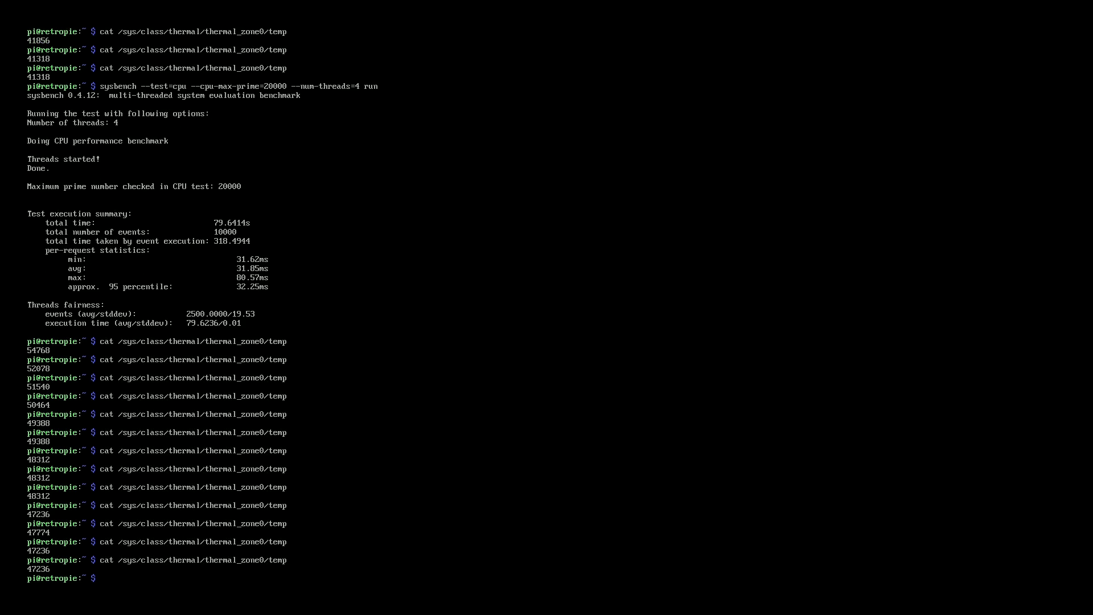
# From a fresh login, read the starting CPU temperature of 42394 via thermal_zone0/temp
pyautogui.scroll(-3)
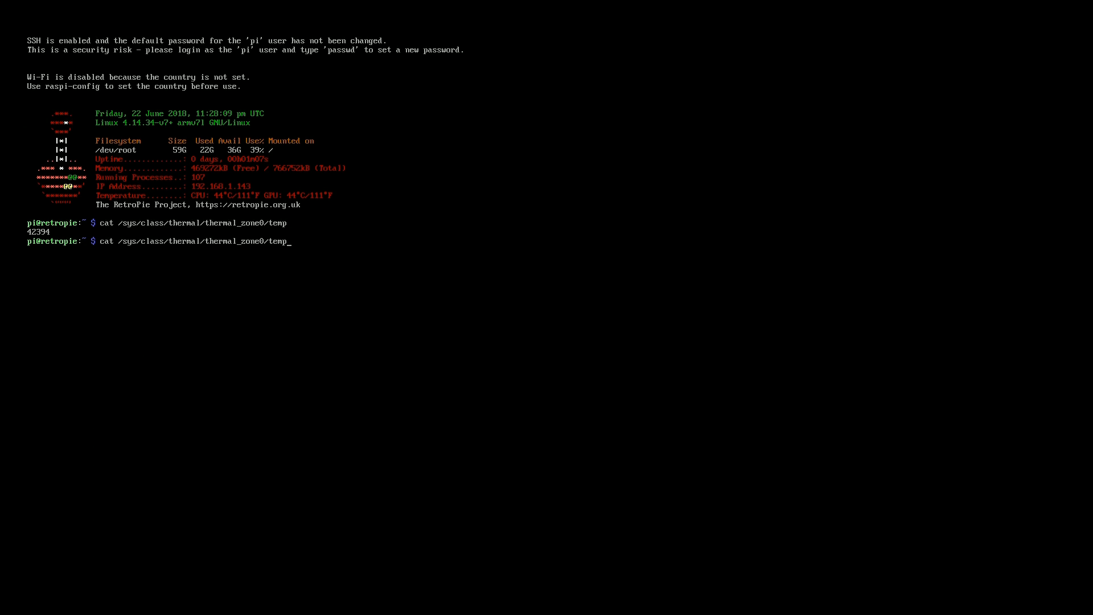
# Take several idle CPU temperature readings with cat /sys/class/thermal/thermal_zone0/temp
pyautogui.press('Return')
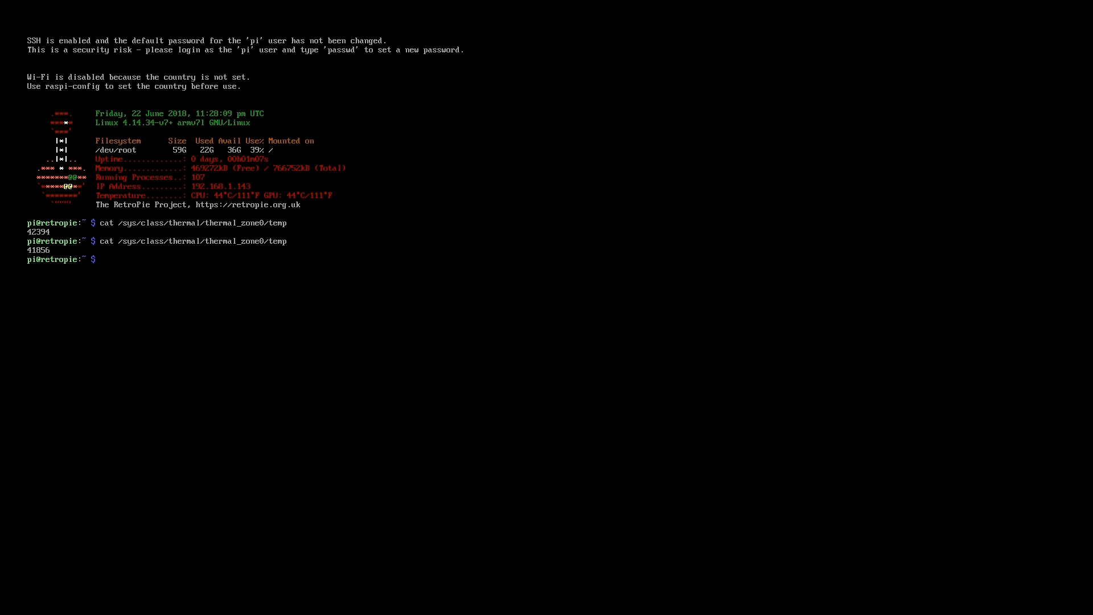
pyautogui.press('Return')
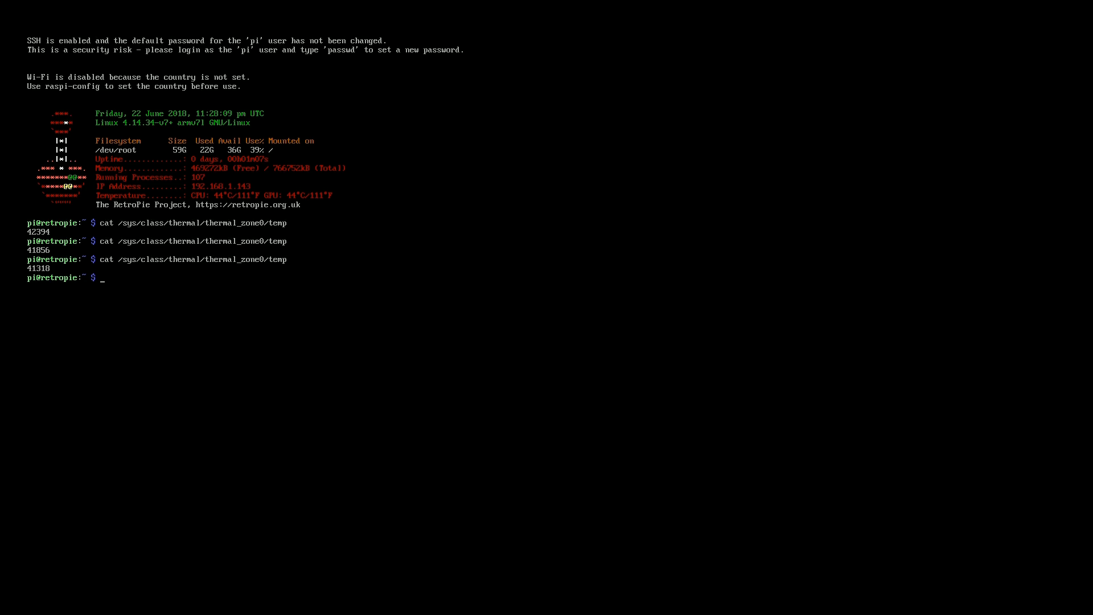
pyautogui.write('cat /sys/class/thermal/thermal_zone0/temp')
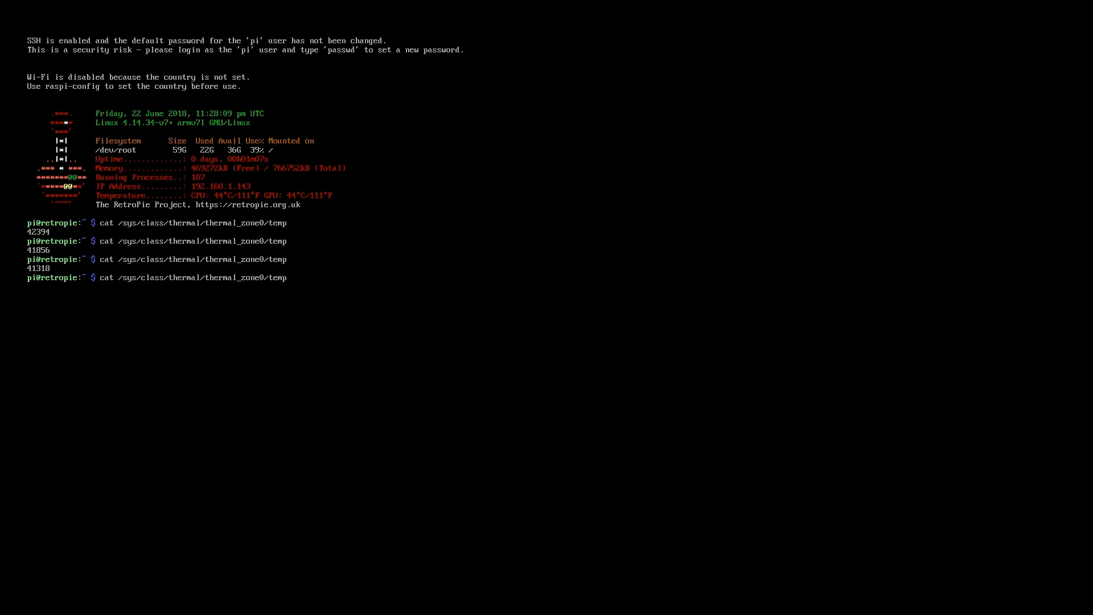
pyautogui.press('Return')
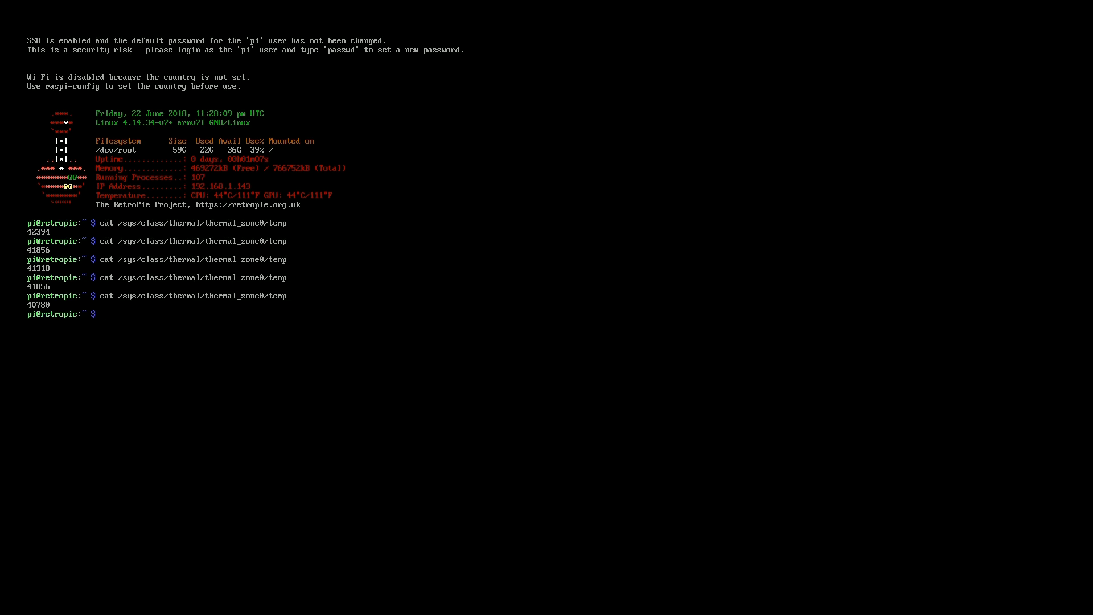
pyautogui.press('Return')
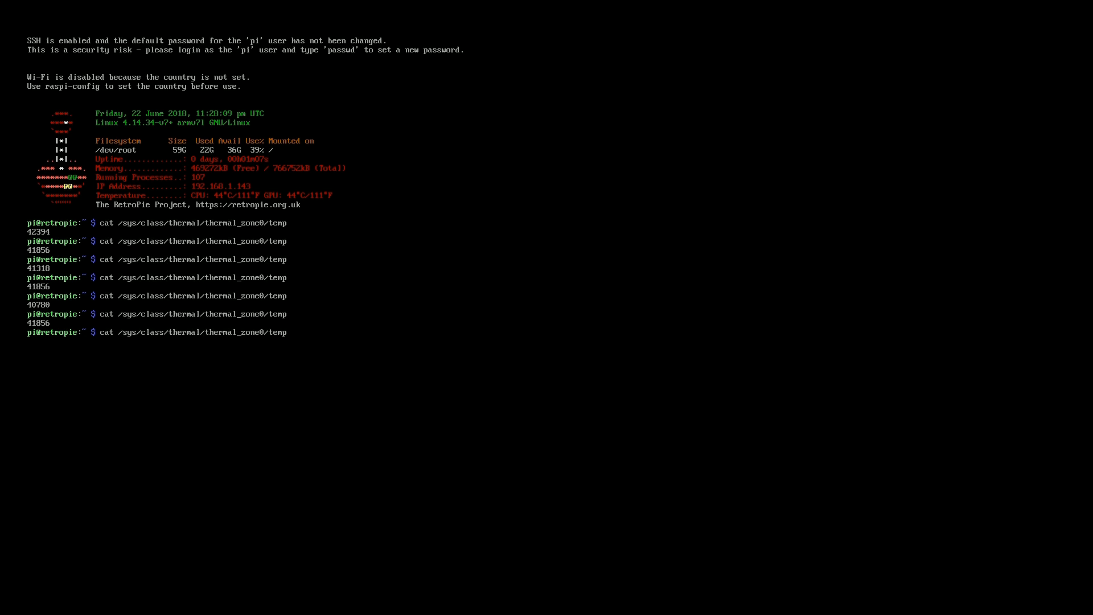
pyautogui.press('Return')
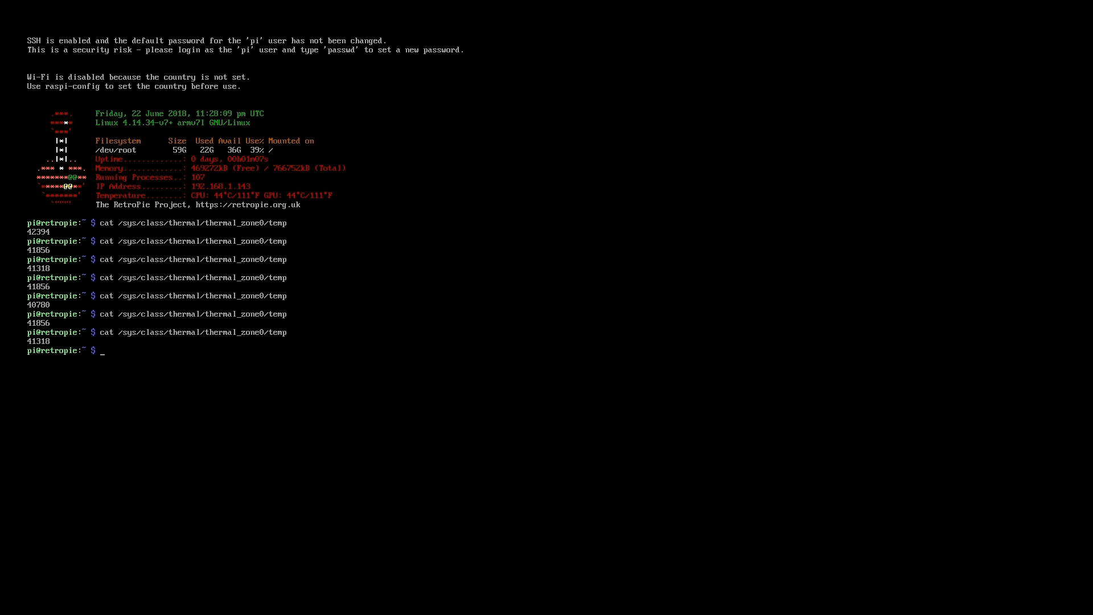
# Rerun sysbench CPU test, max prime 20000 with 4 threads, then read temperature 51002
pyautogui.write('sysbench --test=cpu --cpu-max-prime=20000 --num-threads=4 run')
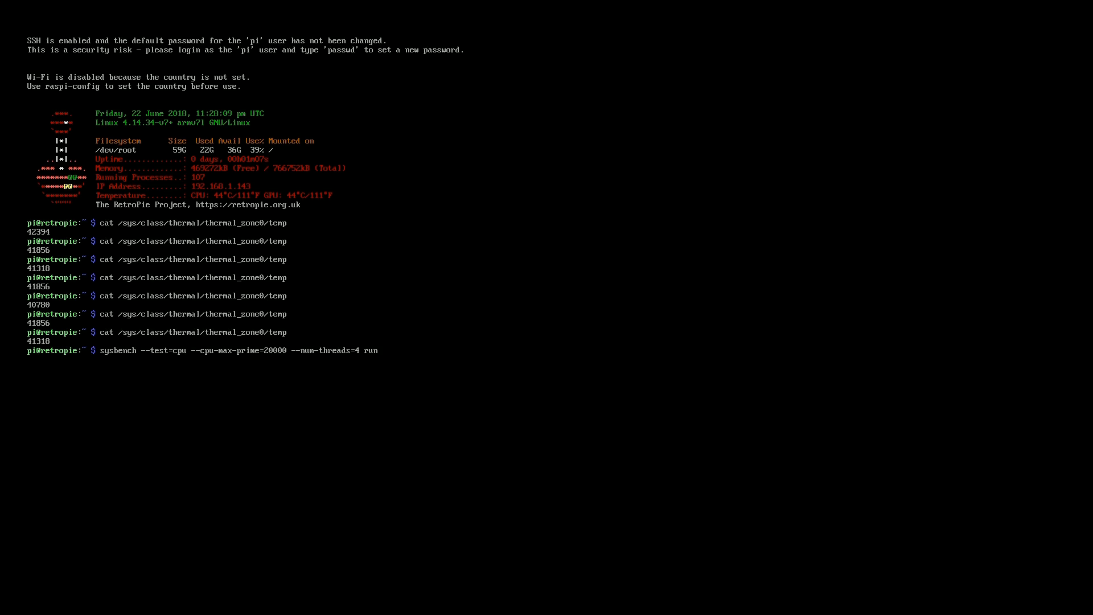
pyautogui.press('Return')
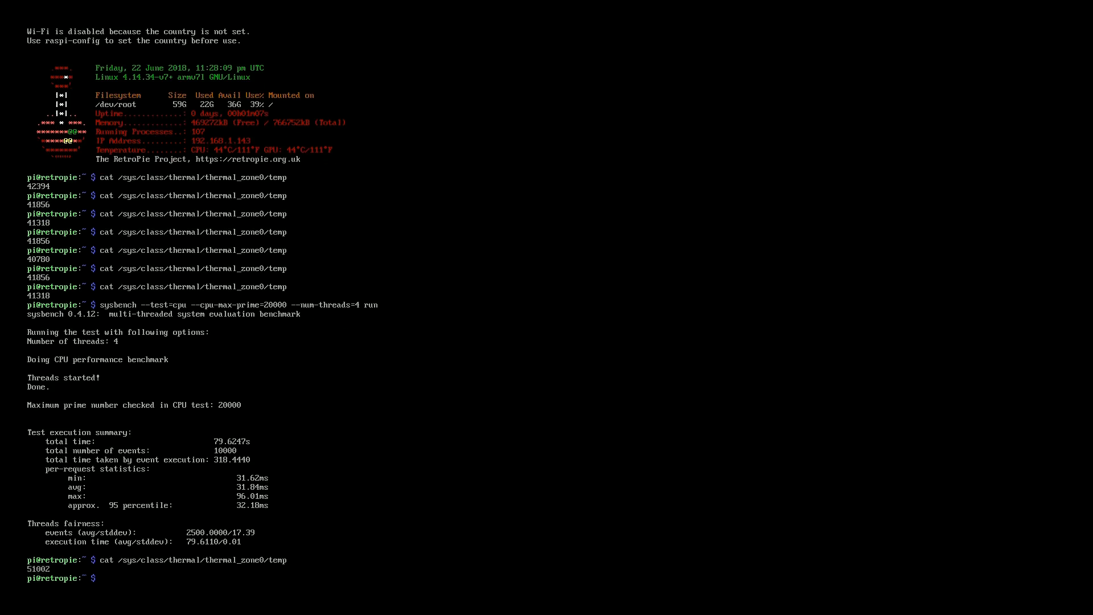
# Read thermal_zone0/temp repeatedly as the CPU cools from 49388 to 45084
pyautogui.write('cat /sys/class/thermal/thermal_zone0/temp')
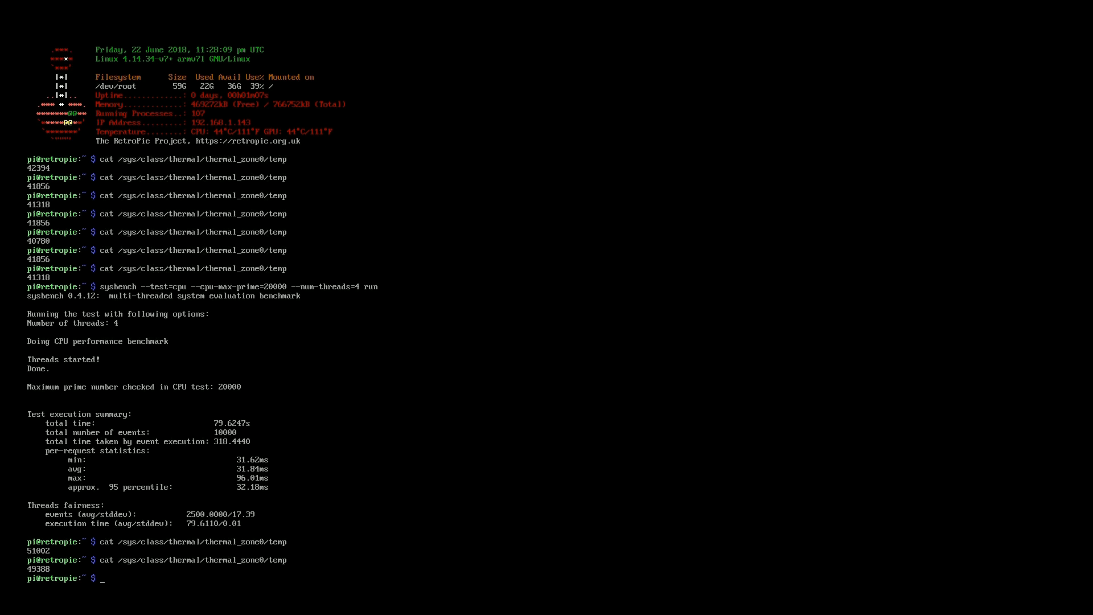
pyautogui.write('cat /sys/class/thermal/thermal_zone0/temp')
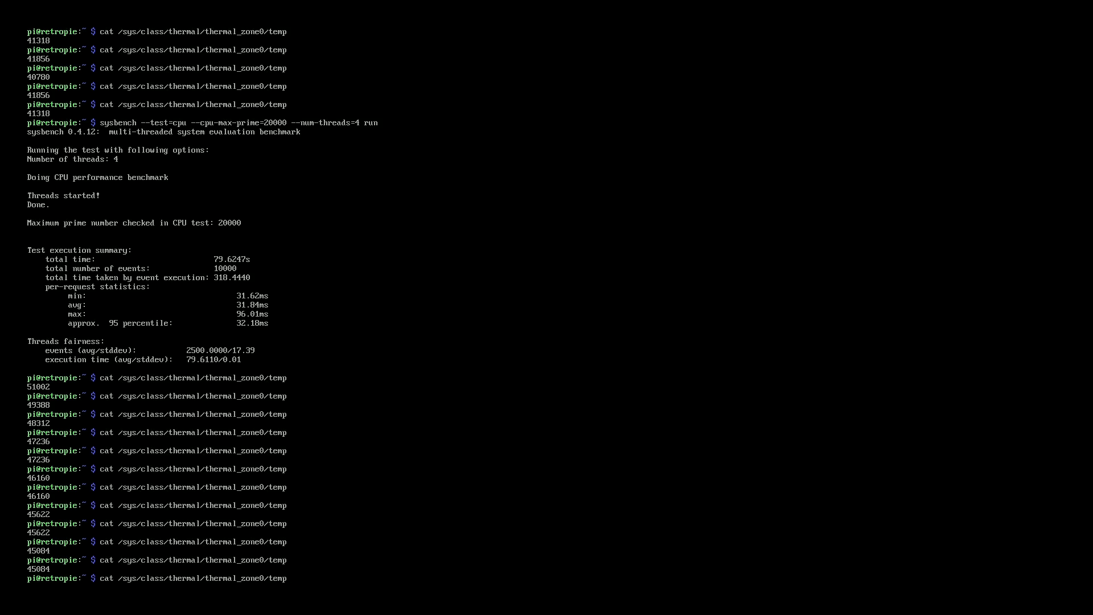
pyautogui.scroll(-3)
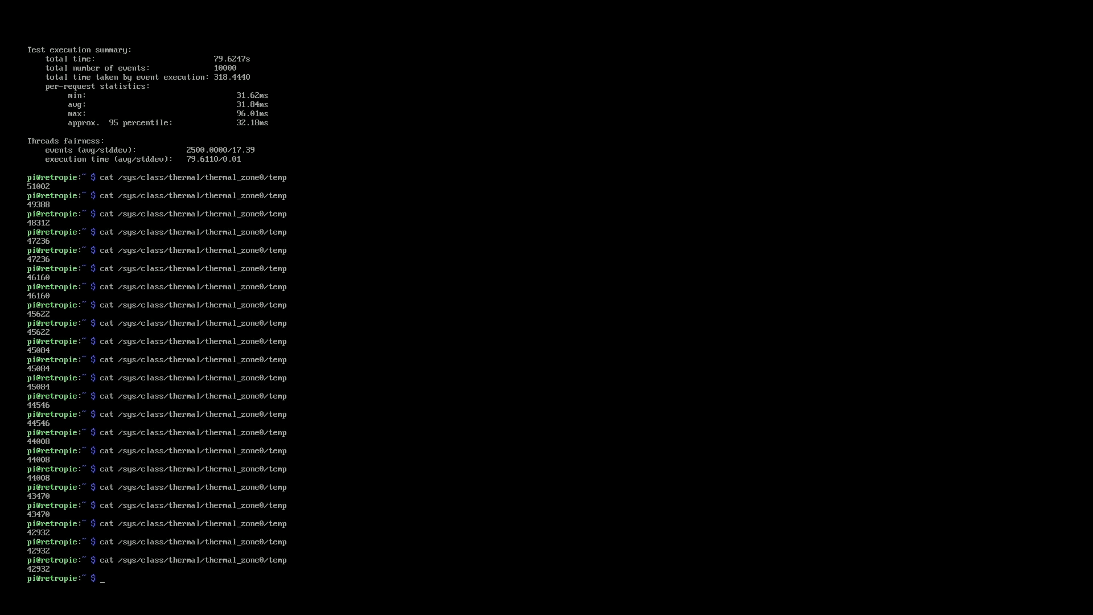
# Keep rerunning the temperature read until the CPU levels off at 42932
pyautogui.scroll(3)
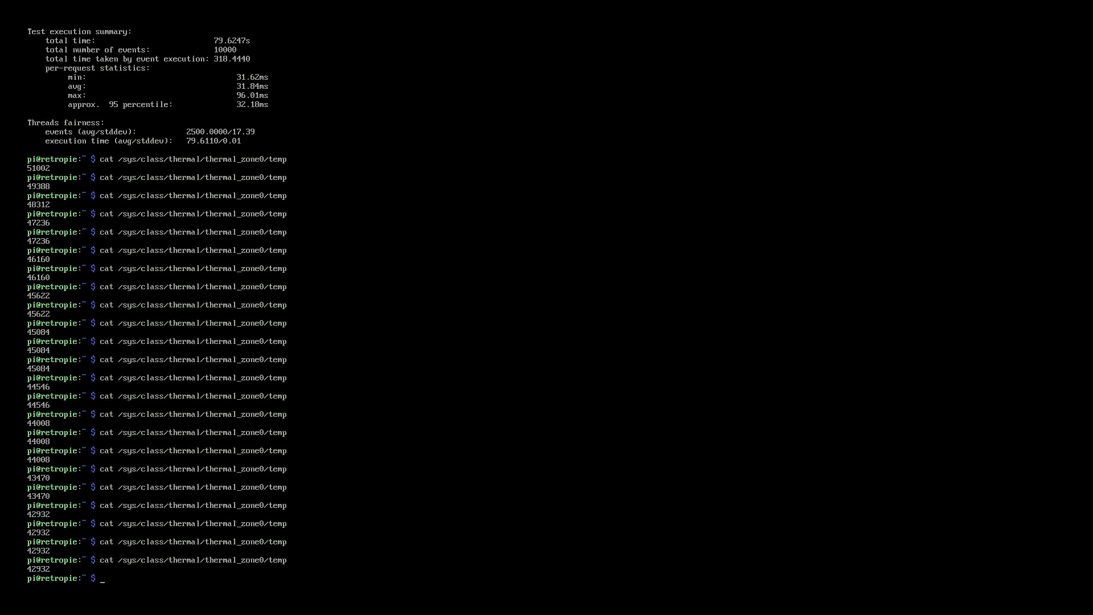